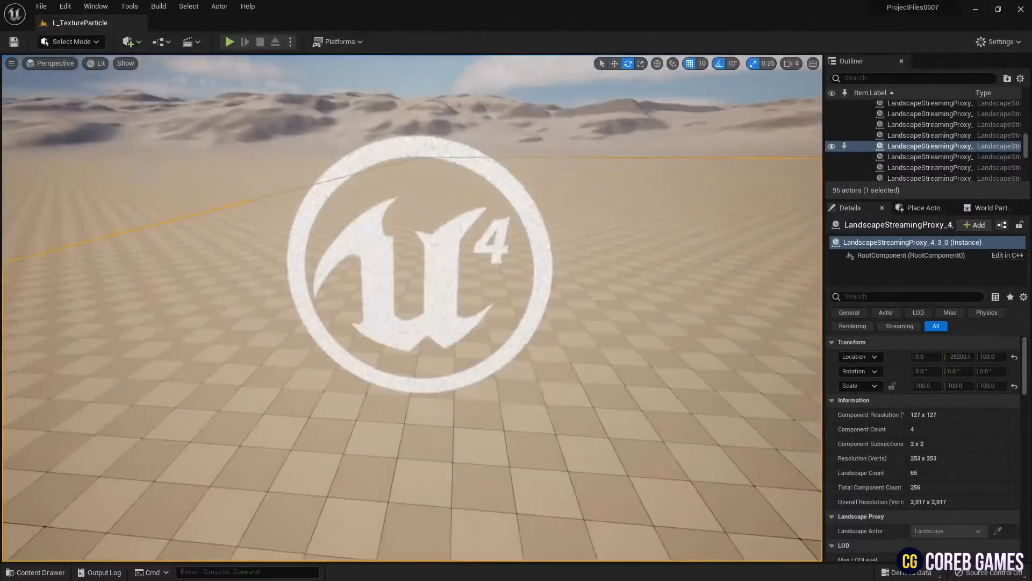
# - Select the UE4 logo effect actor and delete it from the level
pyautogui.click(913, 154)
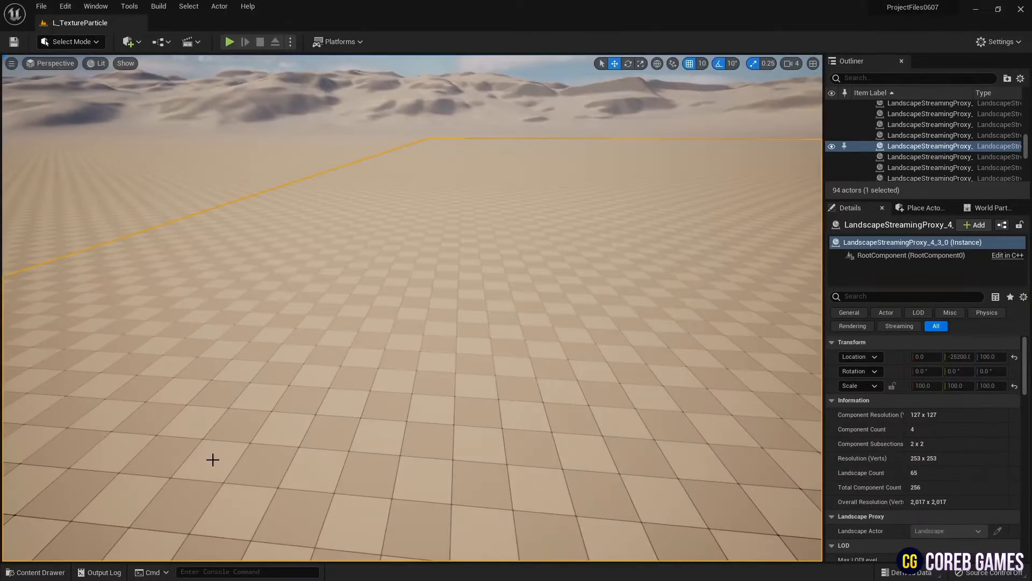
# - Create a Niagara system from the Fountain template, name it NS_TextureSample, and open it
pyautogui.click(31, 377)
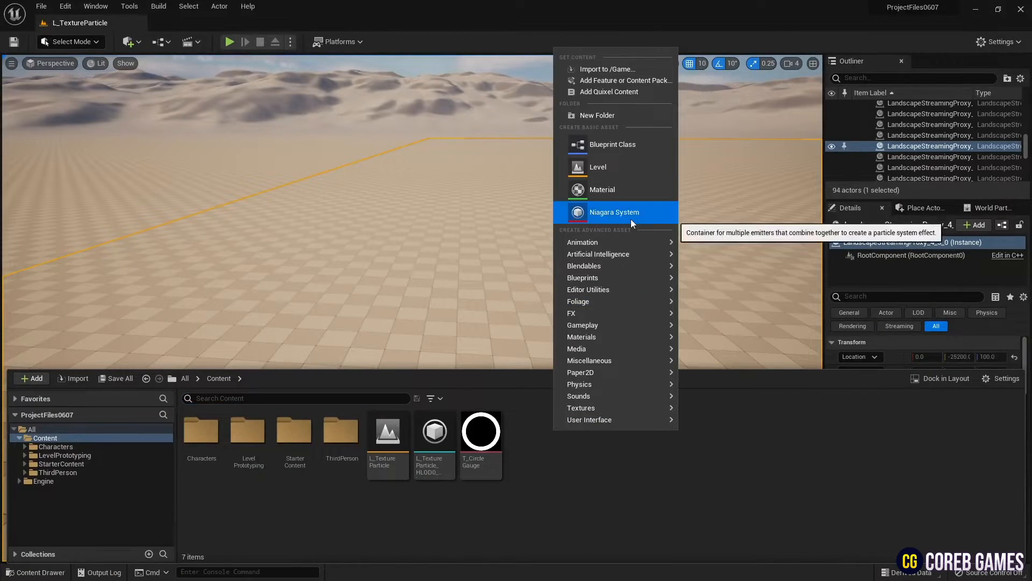
pyautogui.click(614, 211)
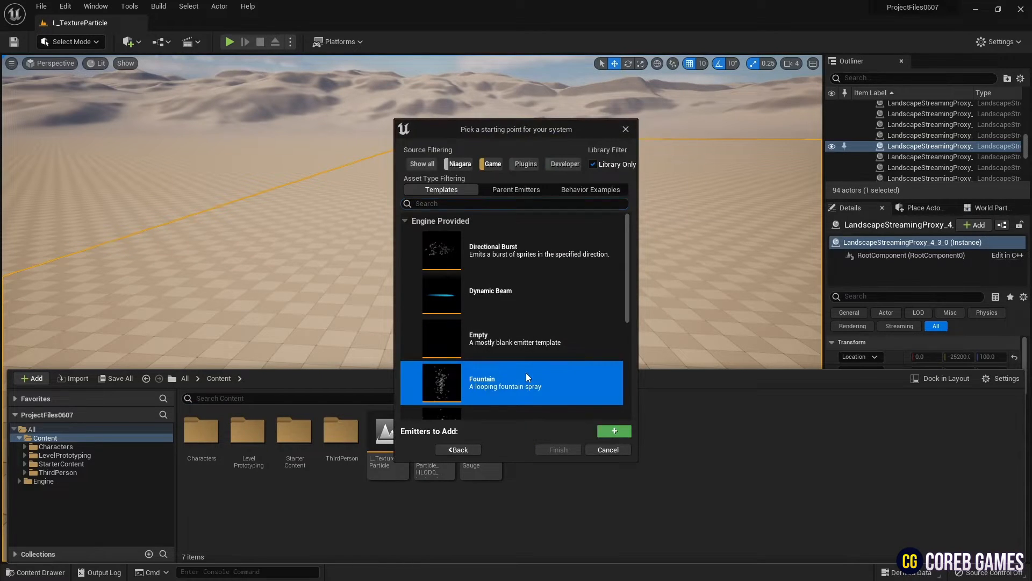
pyautogui.click(613, 430)
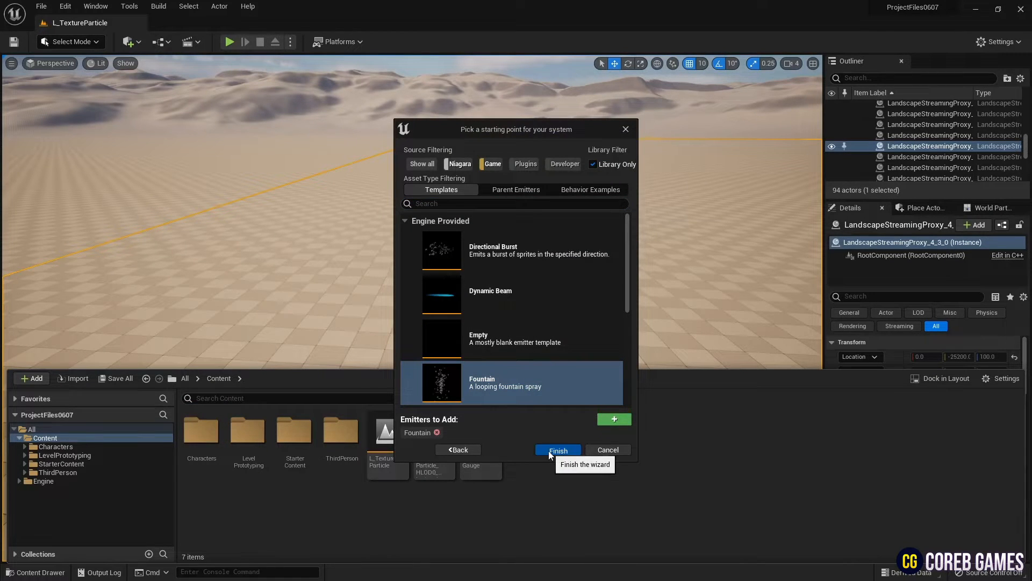
pyautogui.click(557, 449)
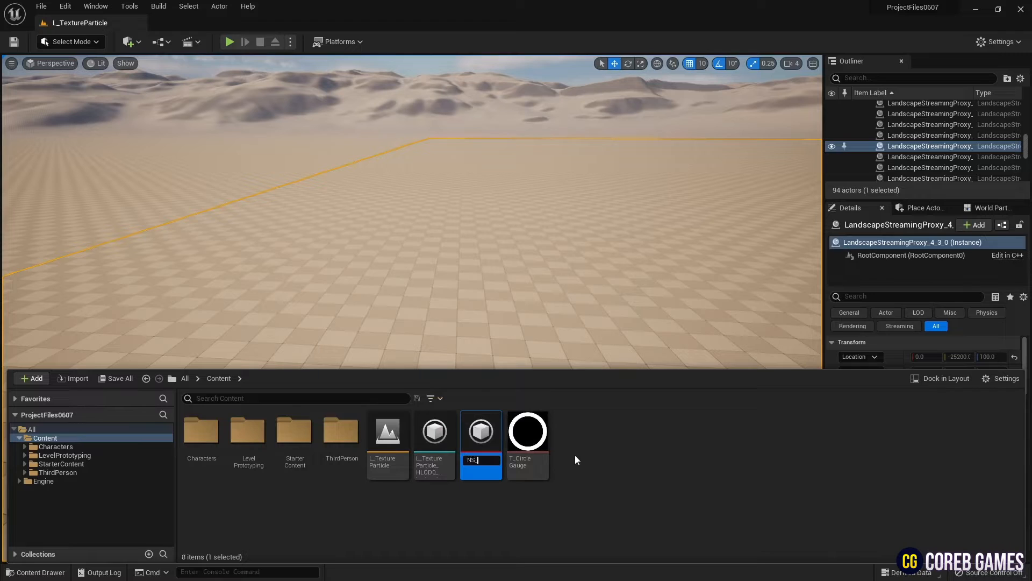
pyautogui.write('xtureSample')
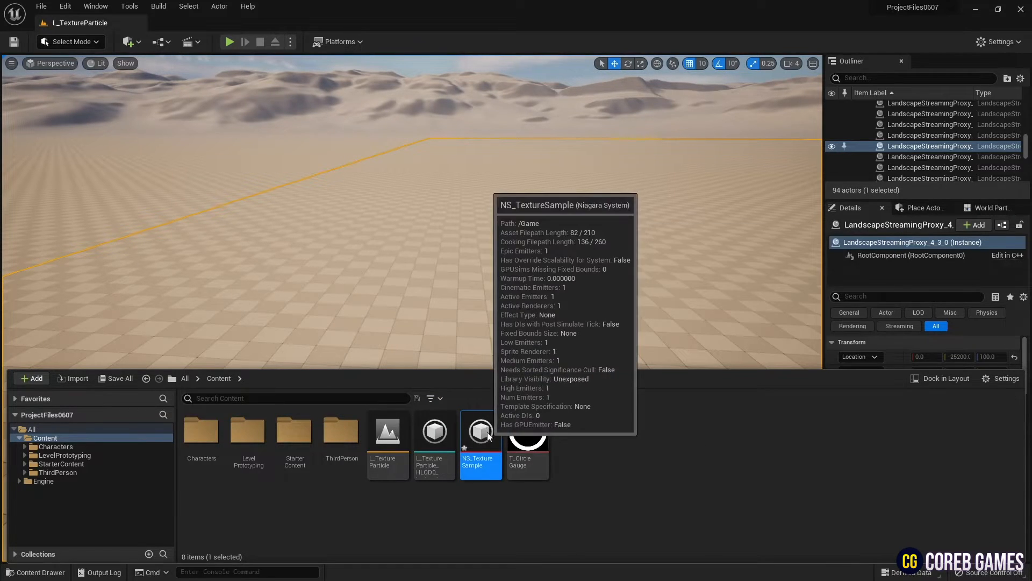
pyautogui.doubleClick(480, 431)
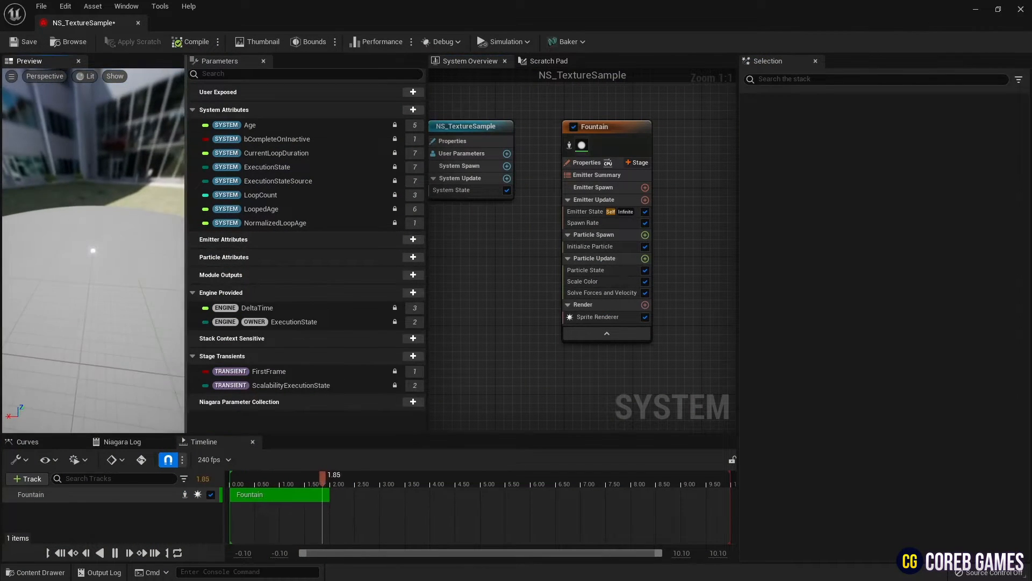
# - Add a Vector 2D Particle UV attribute set at spawn by Random Range Vector 2D
pyautogui.click(584, 162)
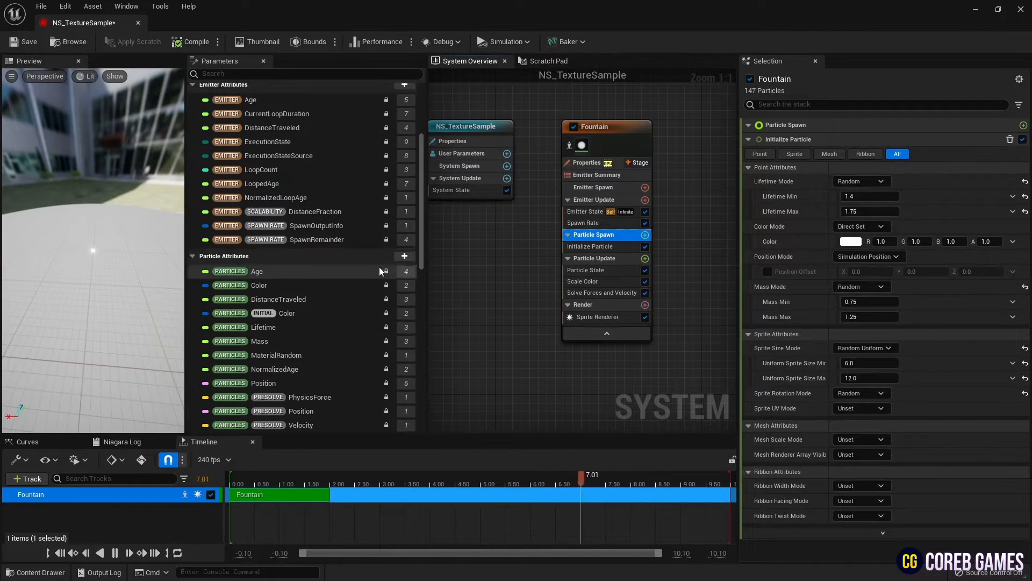
pyautogui.click(405, 256)
pyautogui.write('Particle UV')
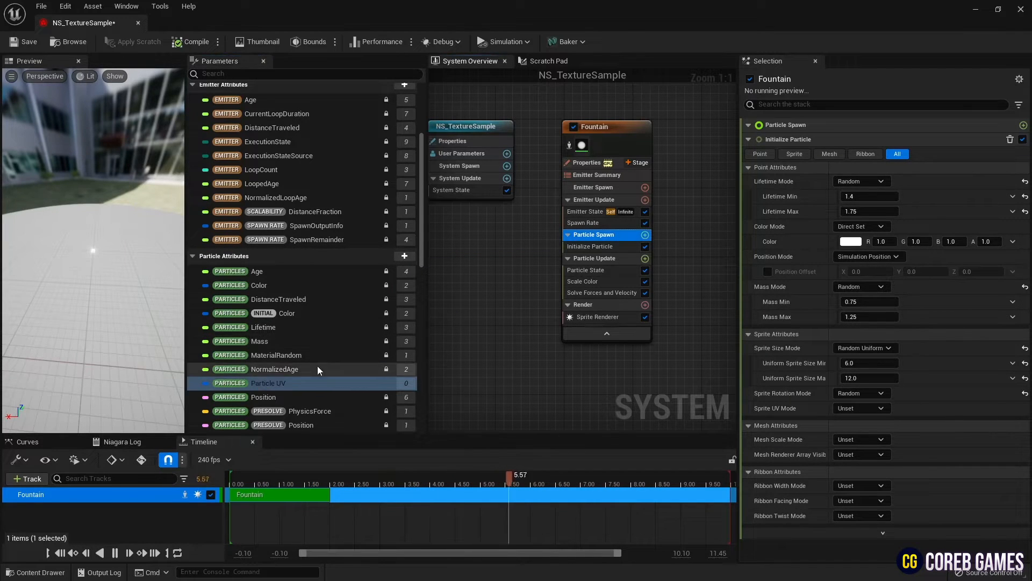
pyautogui.click(268, 382)
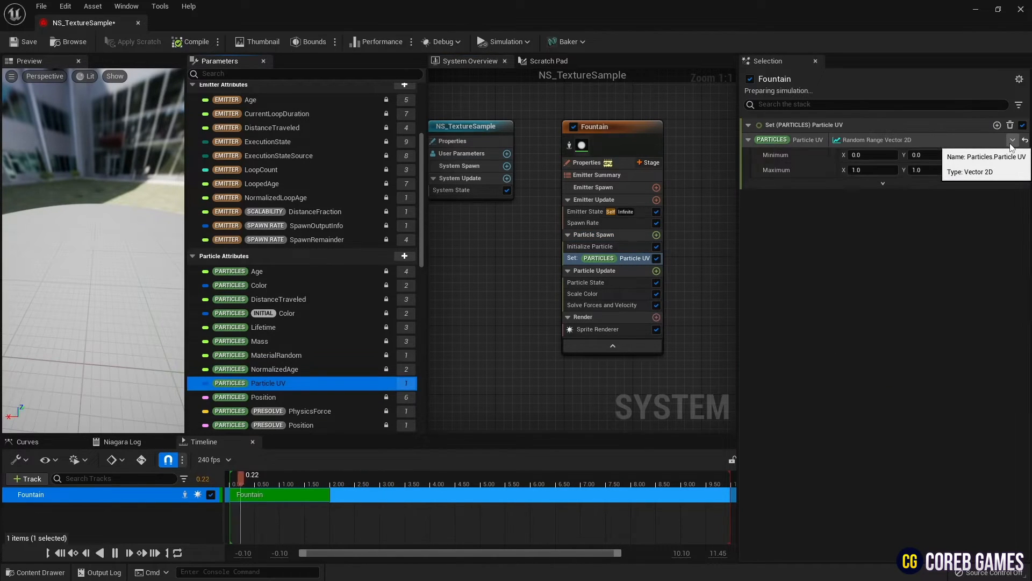
pyautogui.click(114, 553)
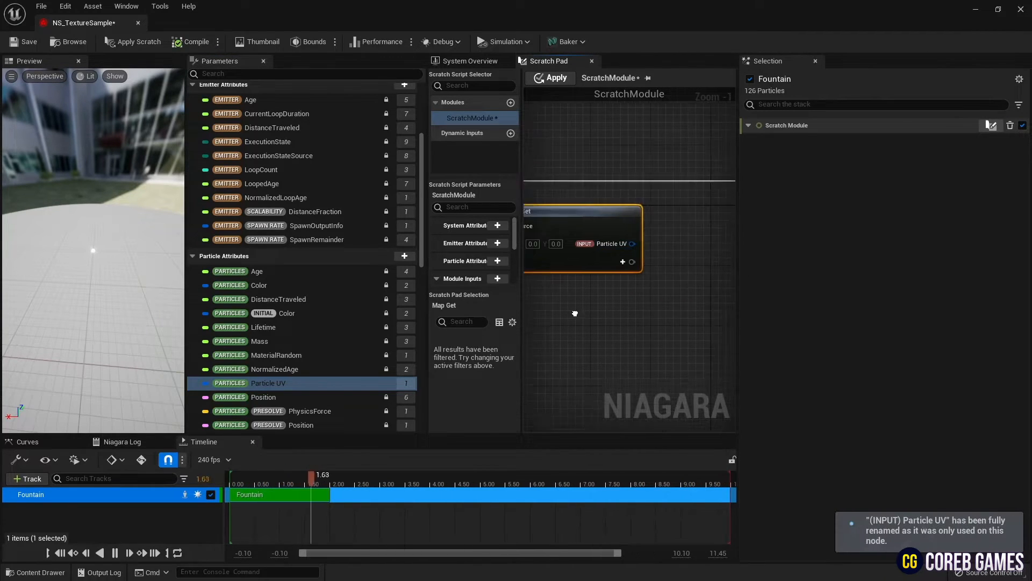
# - Add a float input named 'position' to the scratch module's Map Get alongside Particle UV
pyautogui.click(622, 262)
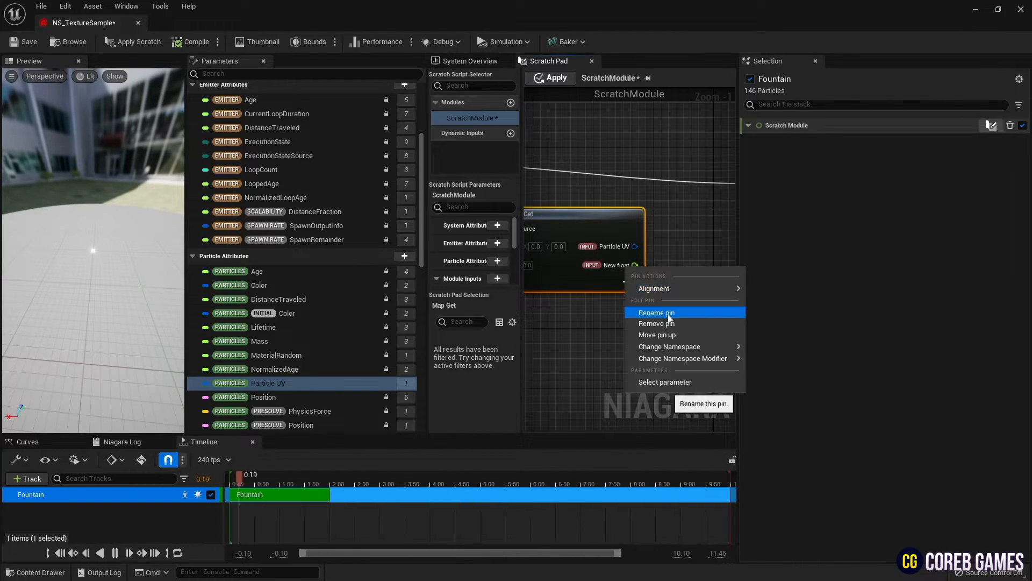
pyautogui.click(655, 312)
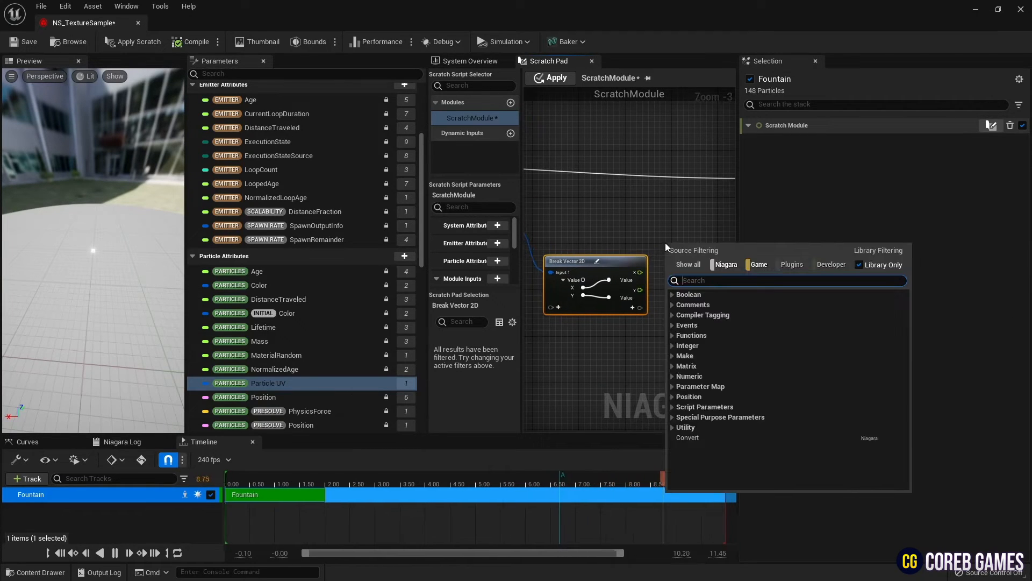
pyautogui.write('position')
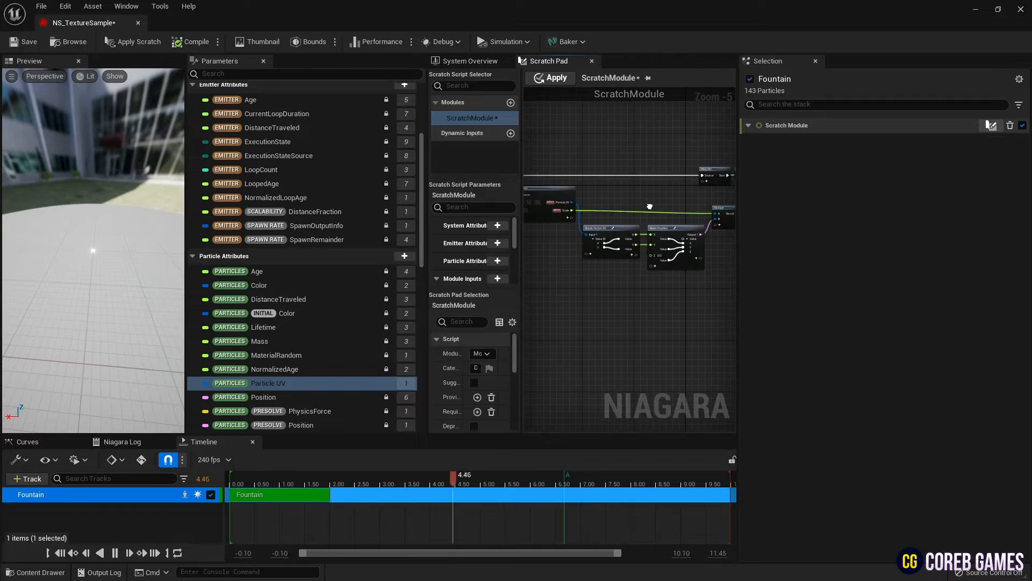
# - Write the scaled, offset result to particle Position via the Map Set node
pyautogui.write('ve')
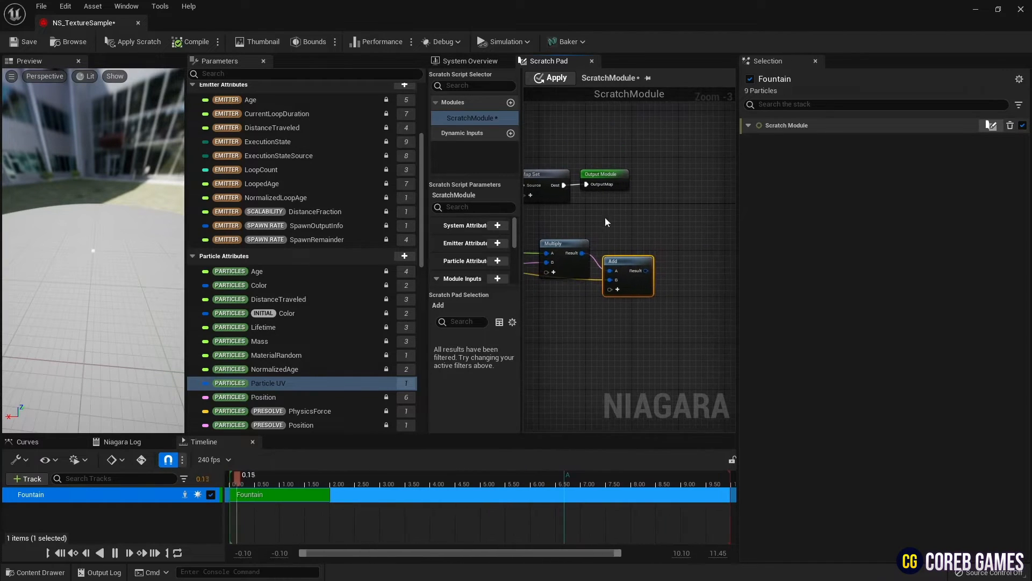
pyautogui.write('position')
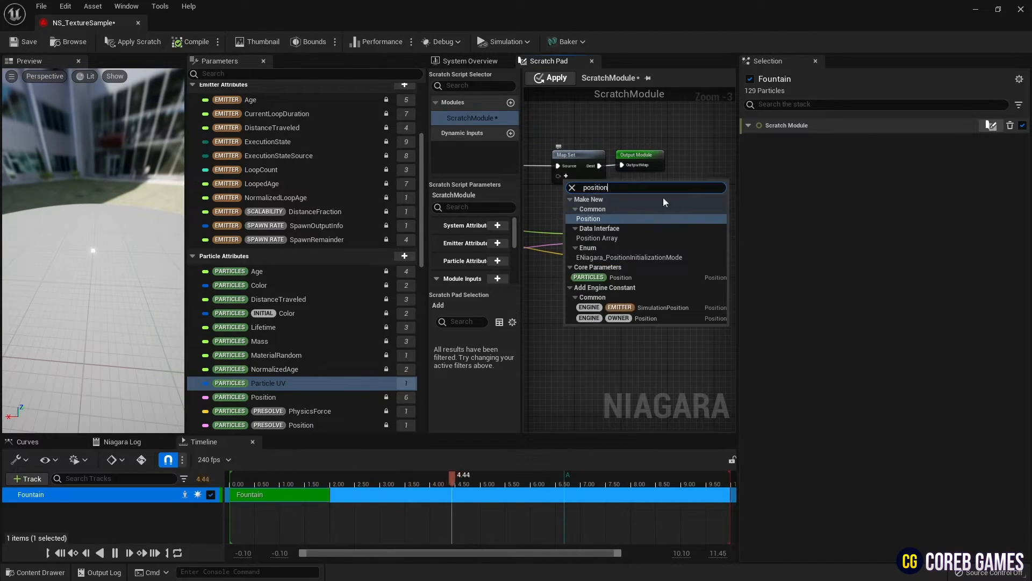
pyautogui.click(588, 218)
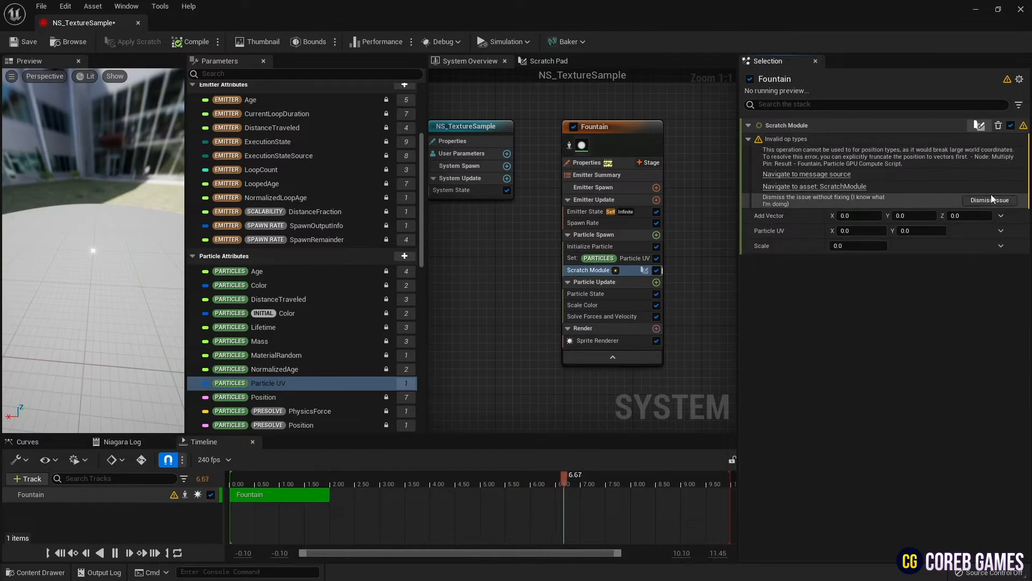
# - Link the module's UV input to Particle UV, set Scale 4000 and offset 500.0
pyautogui.click(989, 200)
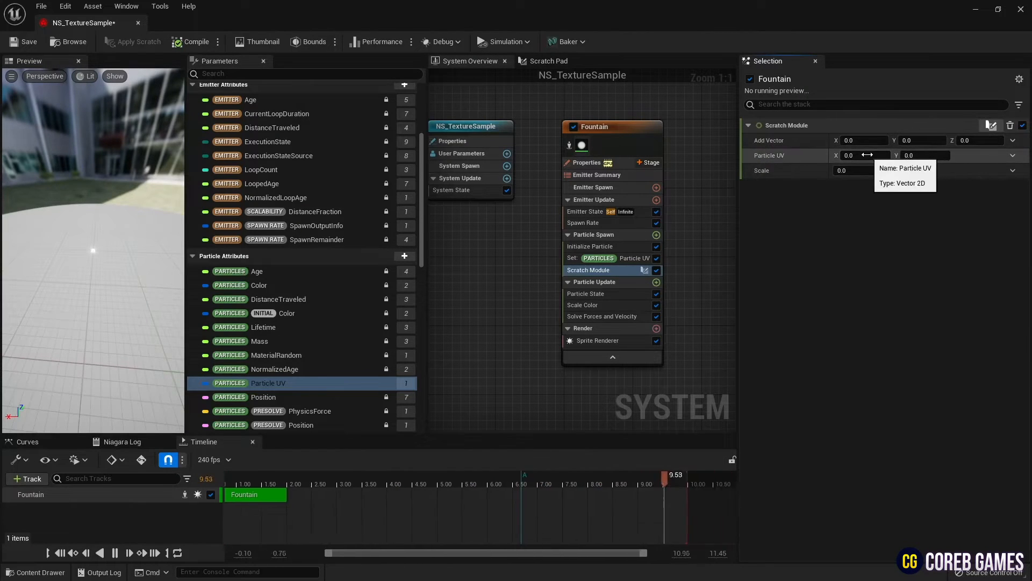
pyautogui.click(862, 155)
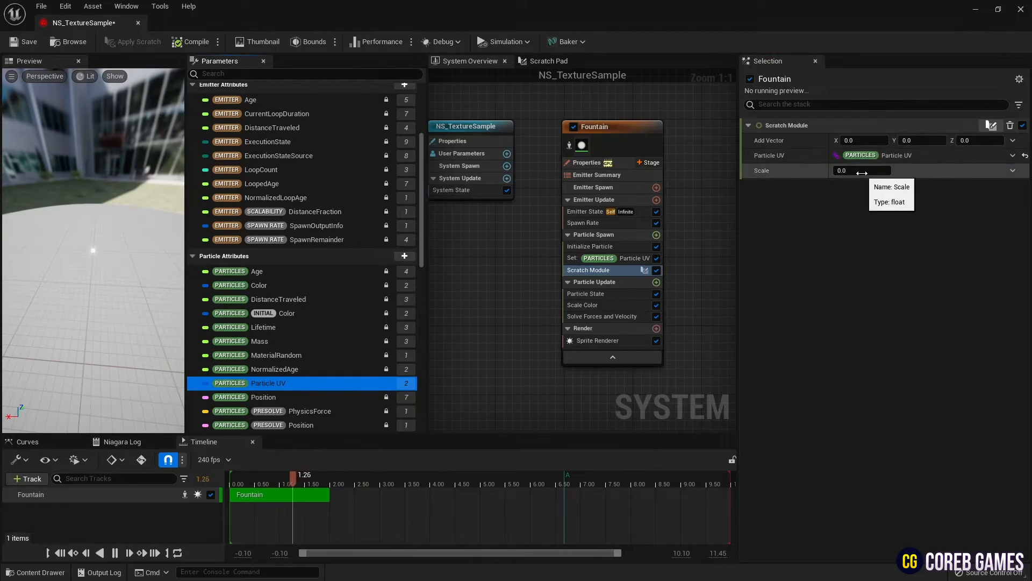
pyautogui.write('4000')
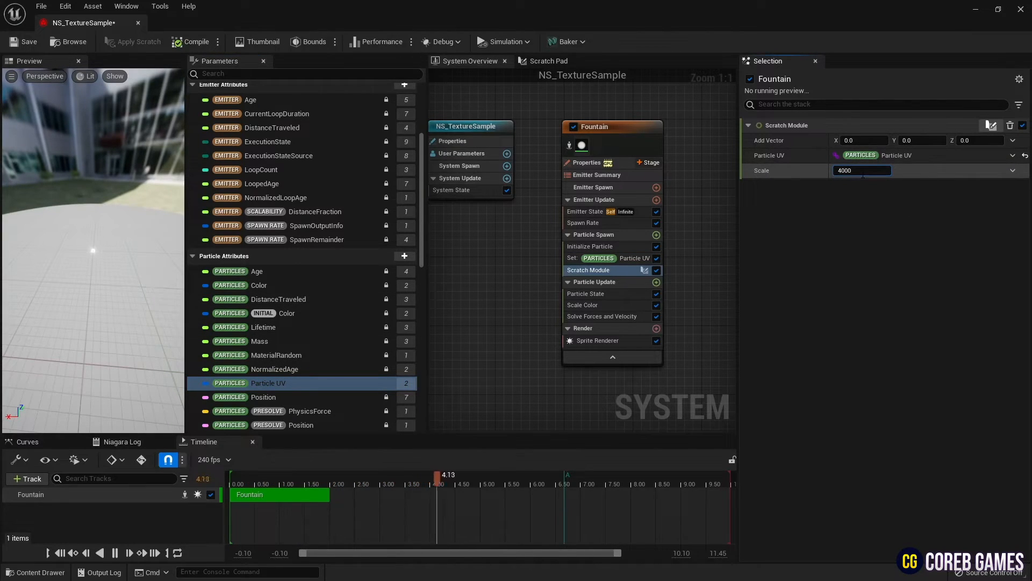
pyautogui.write('500.0')
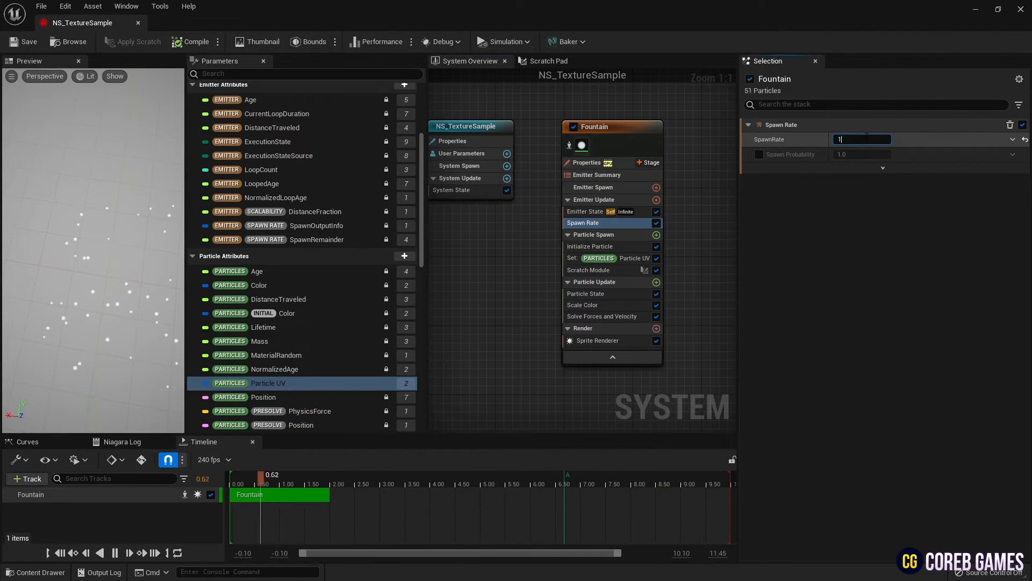
# - Set Spawn Rate to 100000.0 and Uniform Sprite Size to 0.65–0.8
pyautogui.write('100000.0')
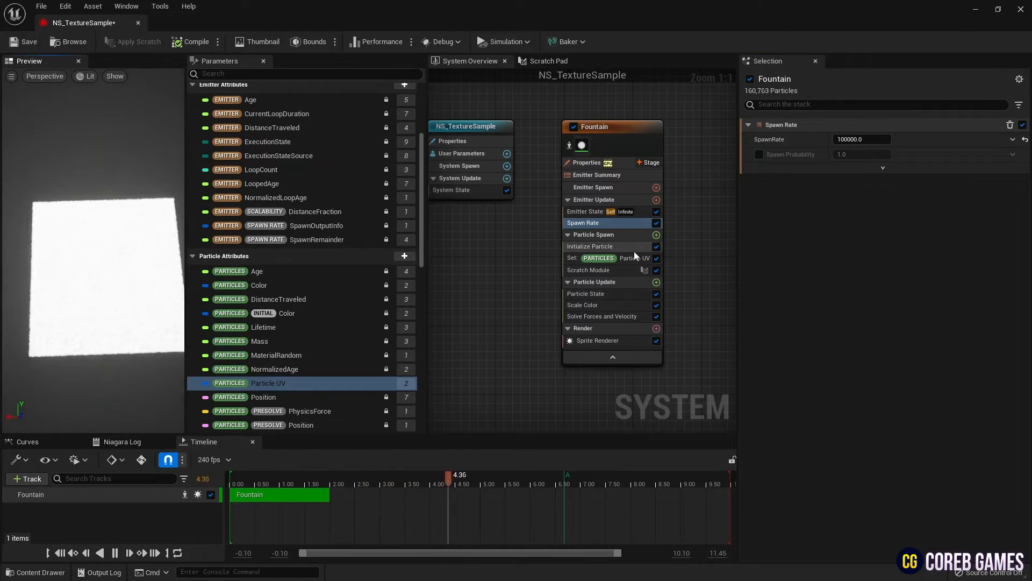
pyautogui.click(590, 246)
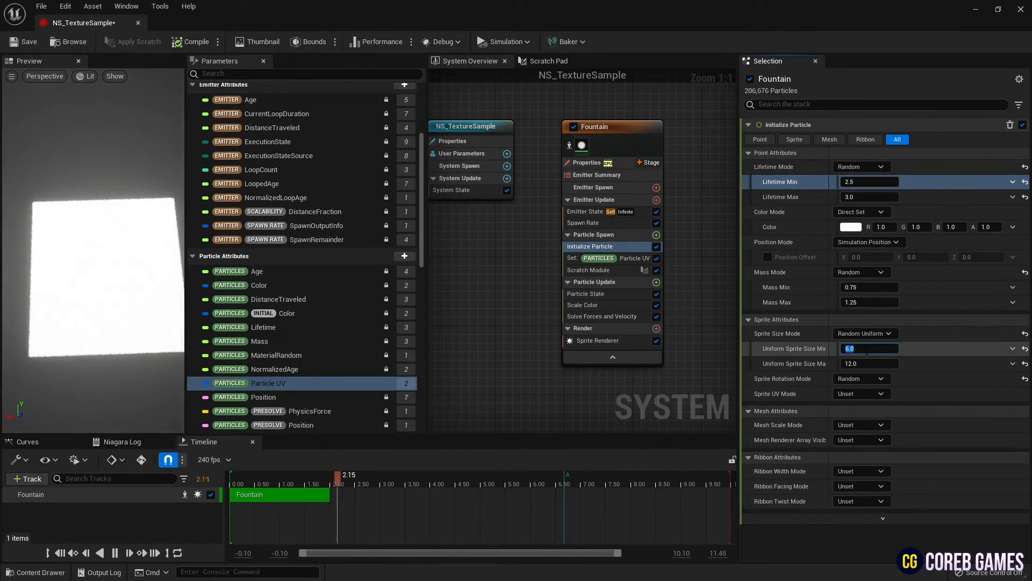
pyautogui.write('0.65')
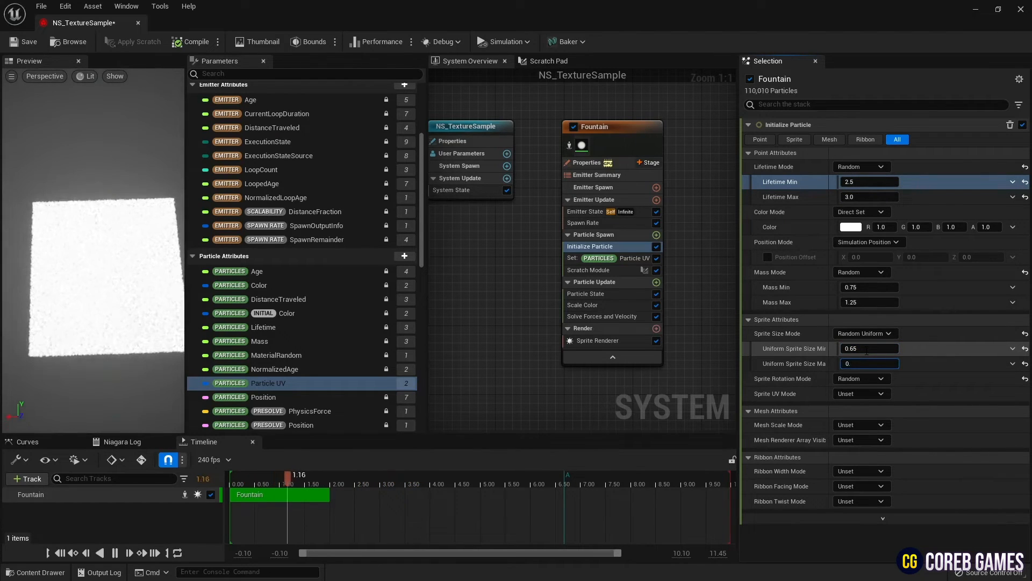
pyautogui.write('0.8')
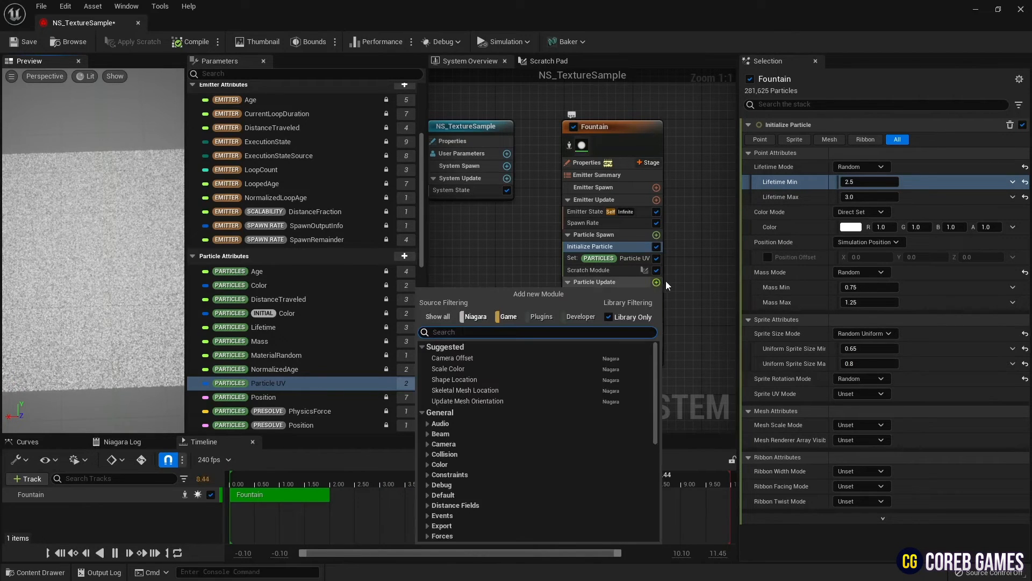
# - Add Sample Texture to Particle Update with the UE4_Logo texture assigned
pyautogui.write('texture')
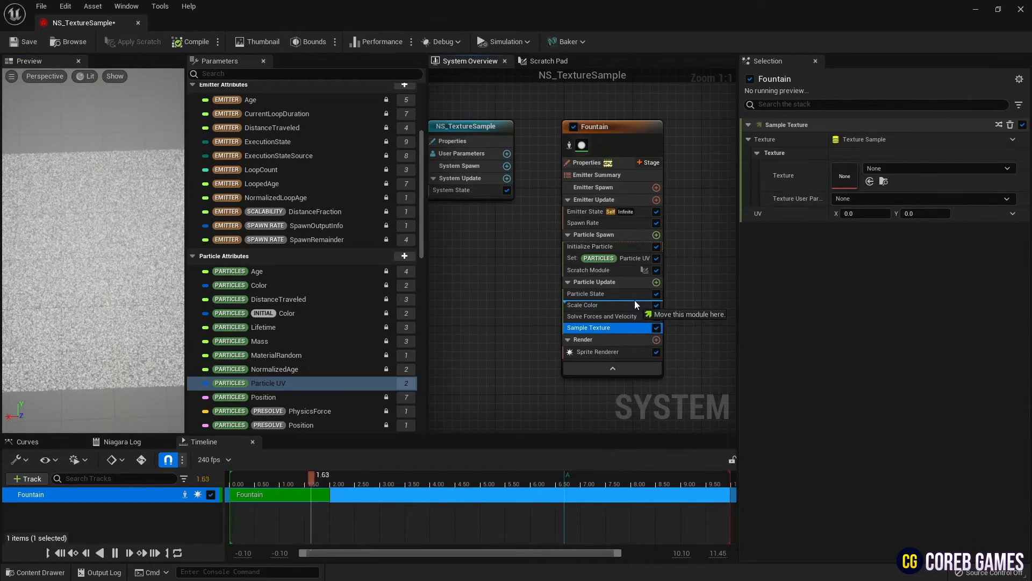
pyautogui.click(940, 167)
pyautogui.write('logo')
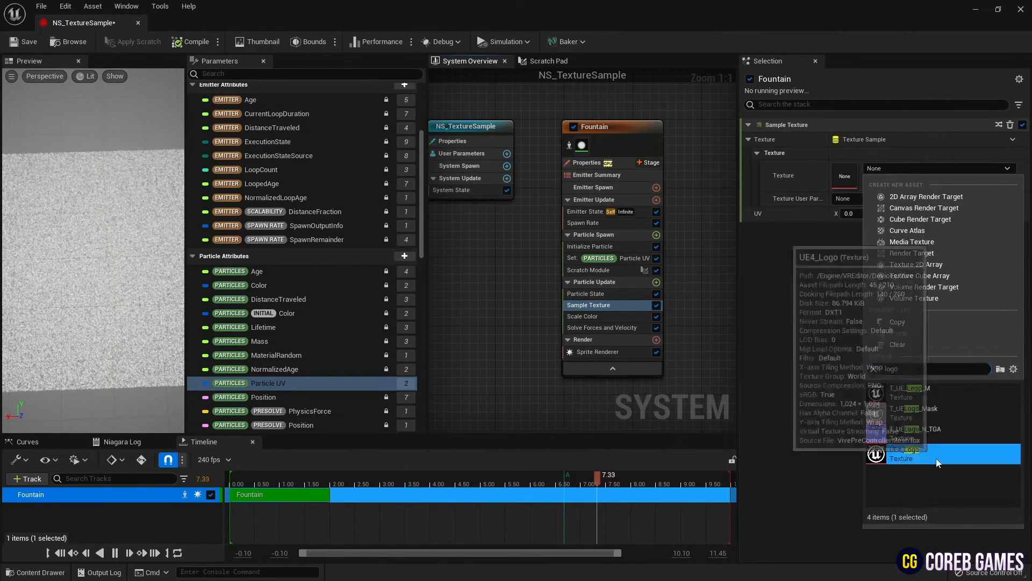
pyautogui.click(902, 453)
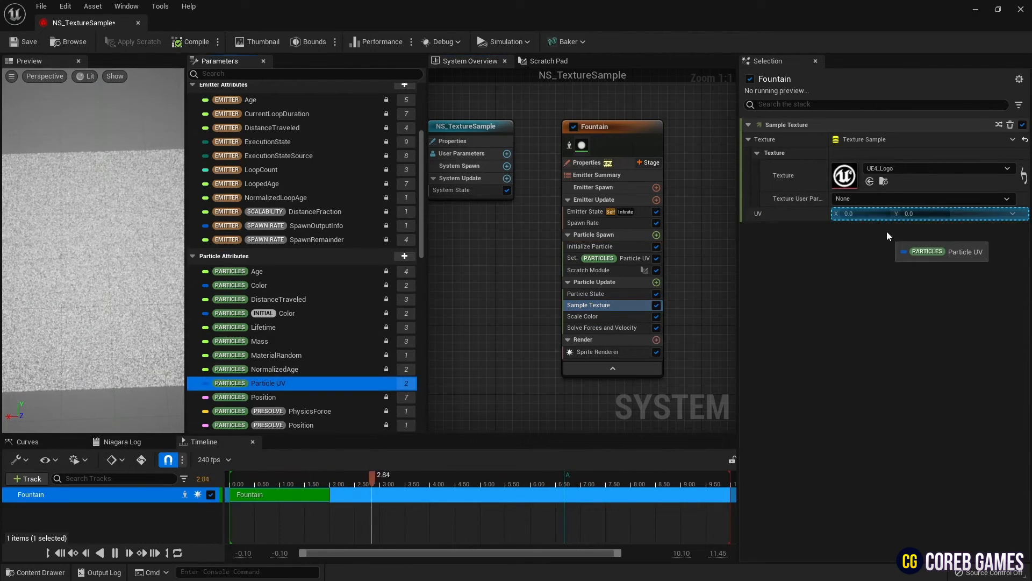